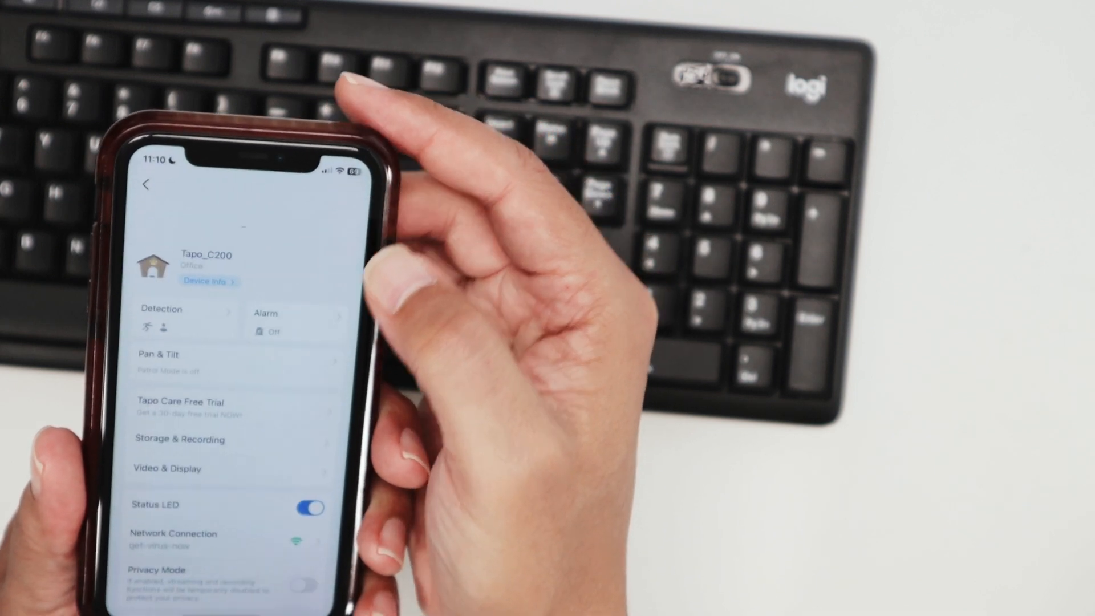
In Tapo advanced settings, view the C200 Camera Account information and dismiss the verification prompt.
scroll(down, 3)
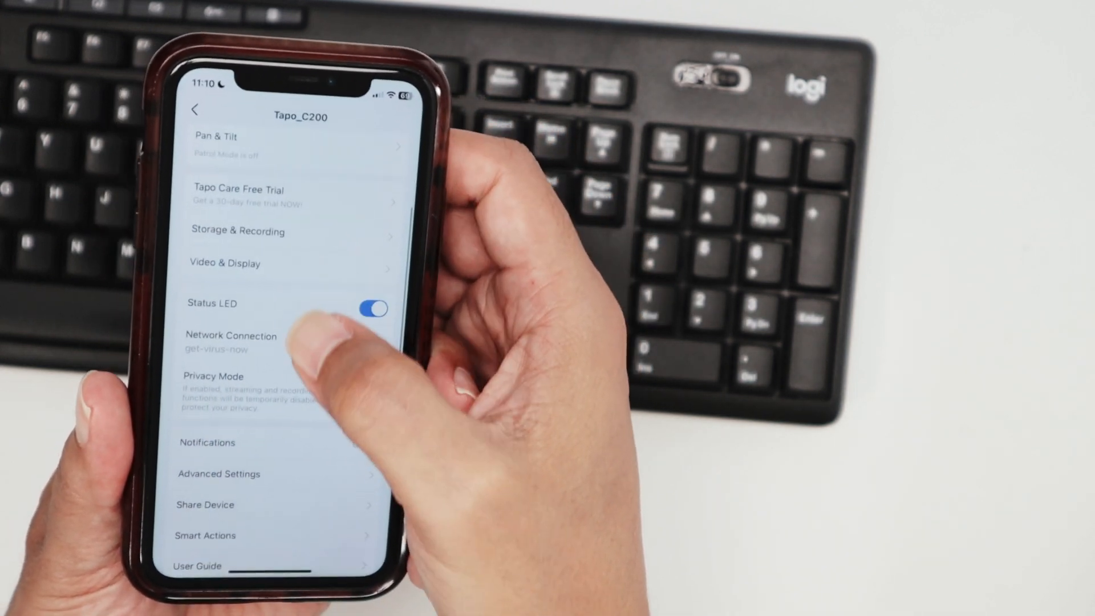
scroll(down, 3)
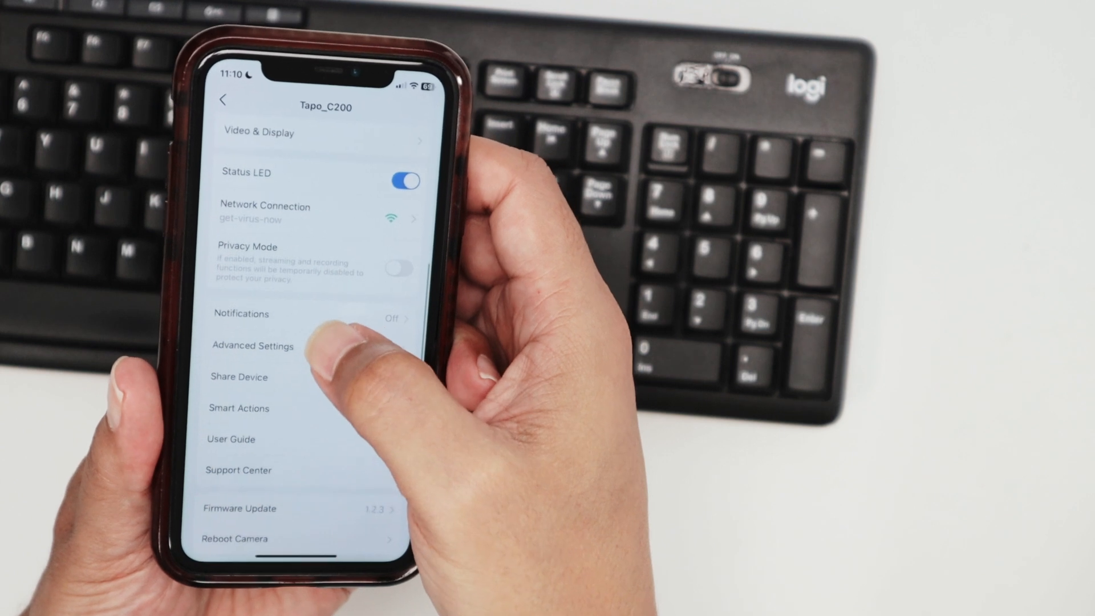
click(252, 345)
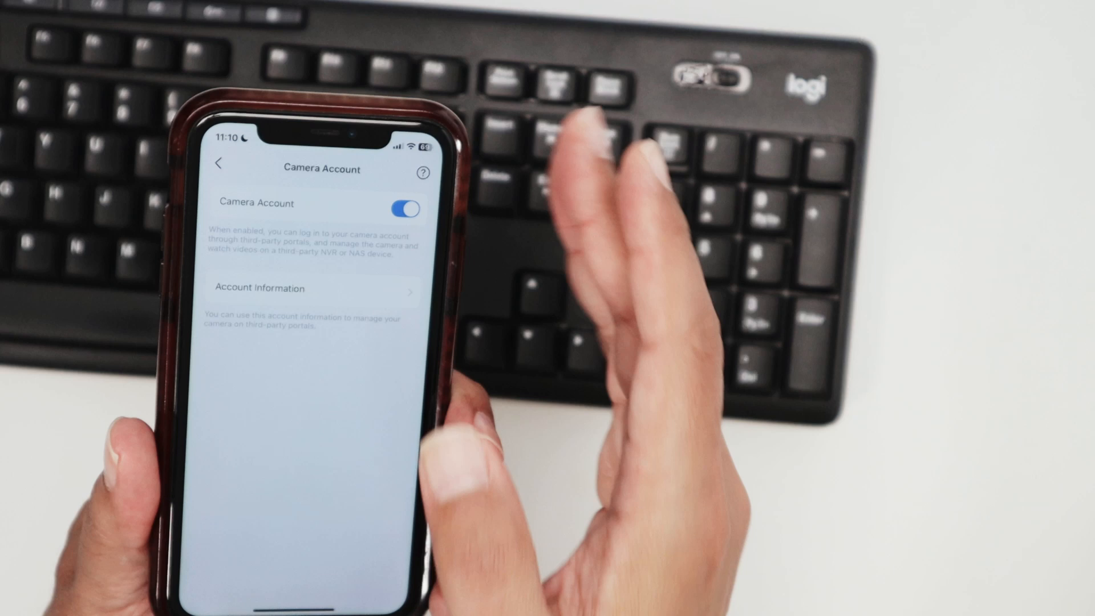
click(260, 288)
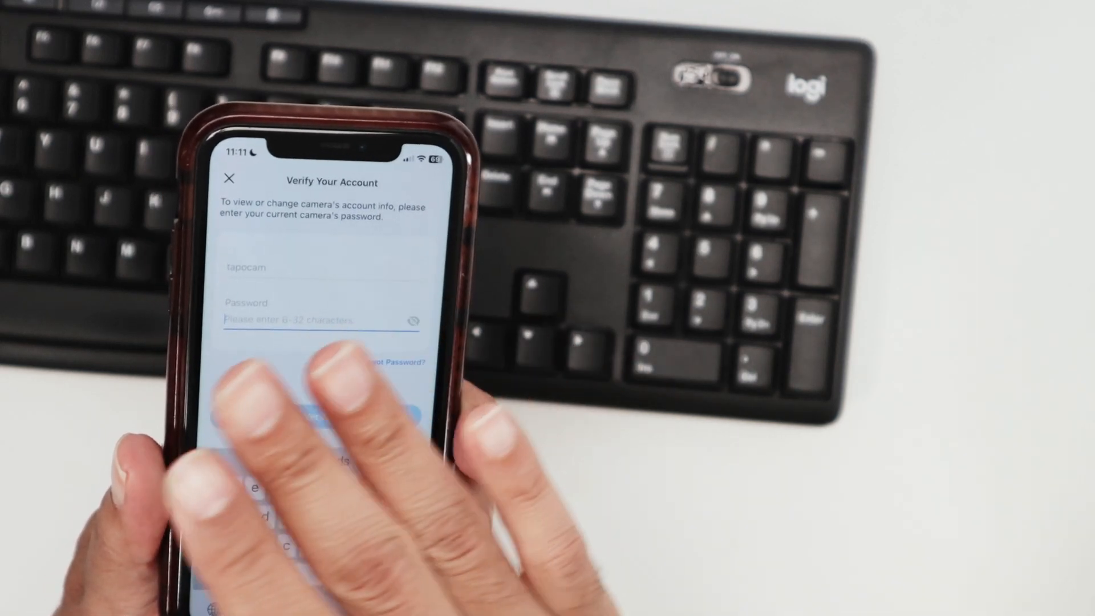
click(315, 322)
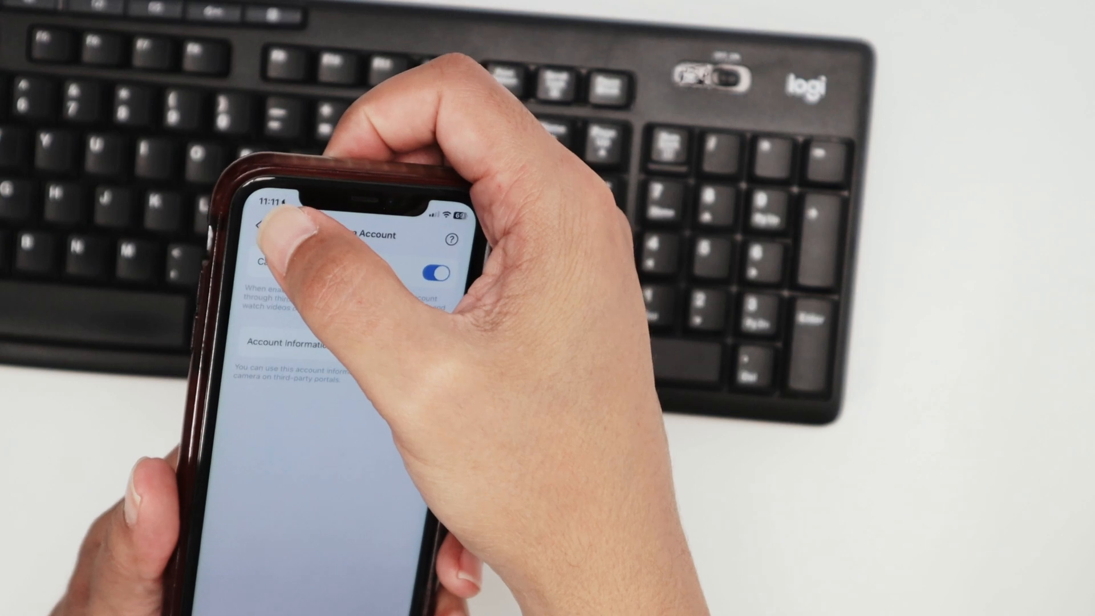
Return to Advanced Settings and view the camera's IP address under Network Settings.
click(263, 225)
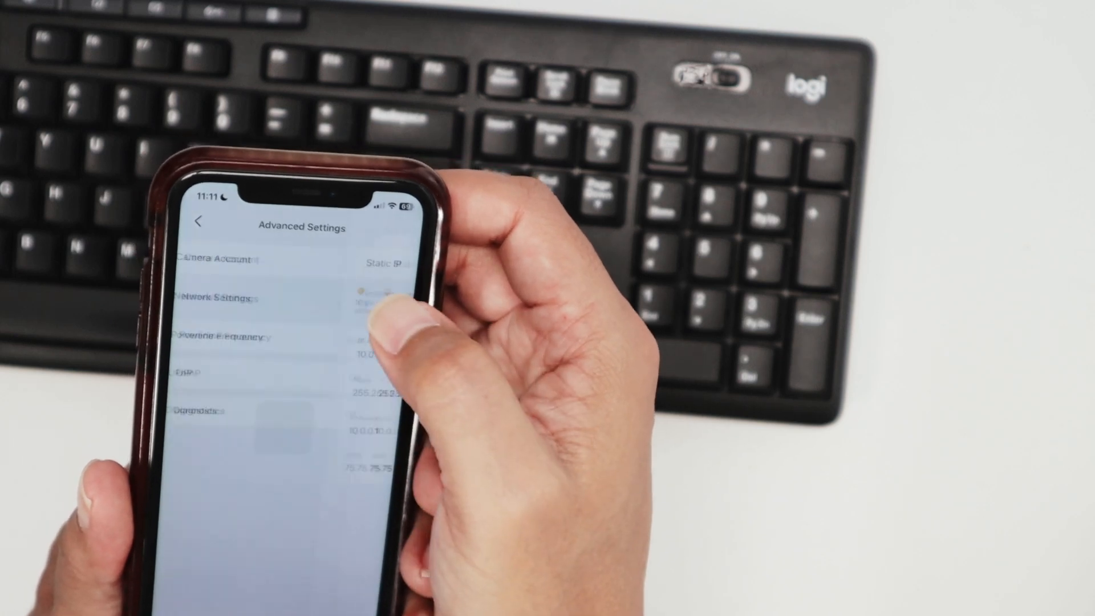
click(217, 299)
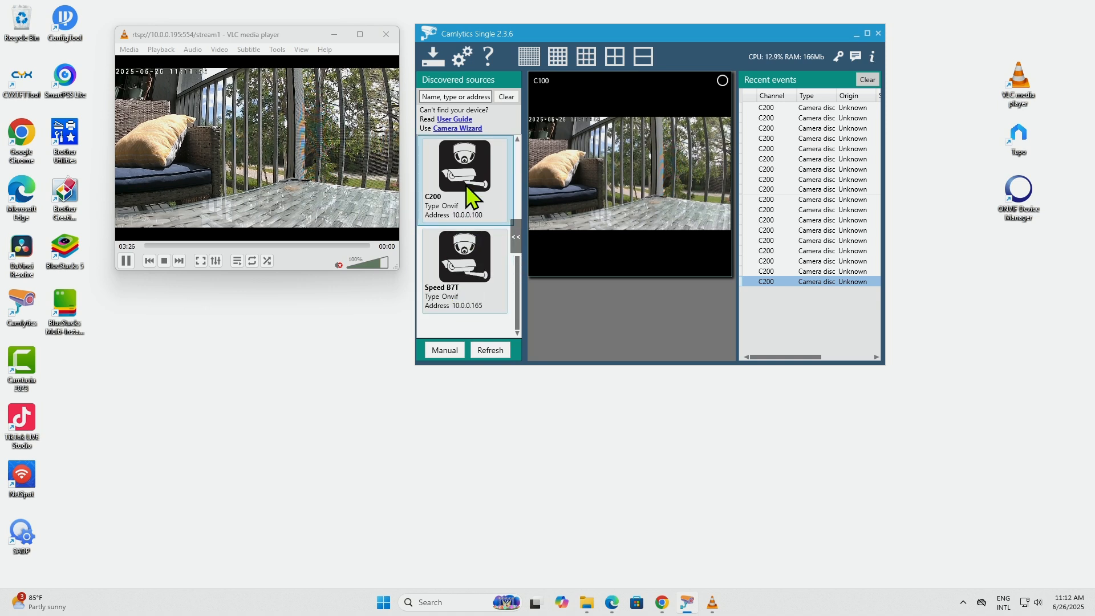
Add the C200 channel with username 'tapocam' and password, choosing the jpegStream 640x360 profile.
click(462, 168)
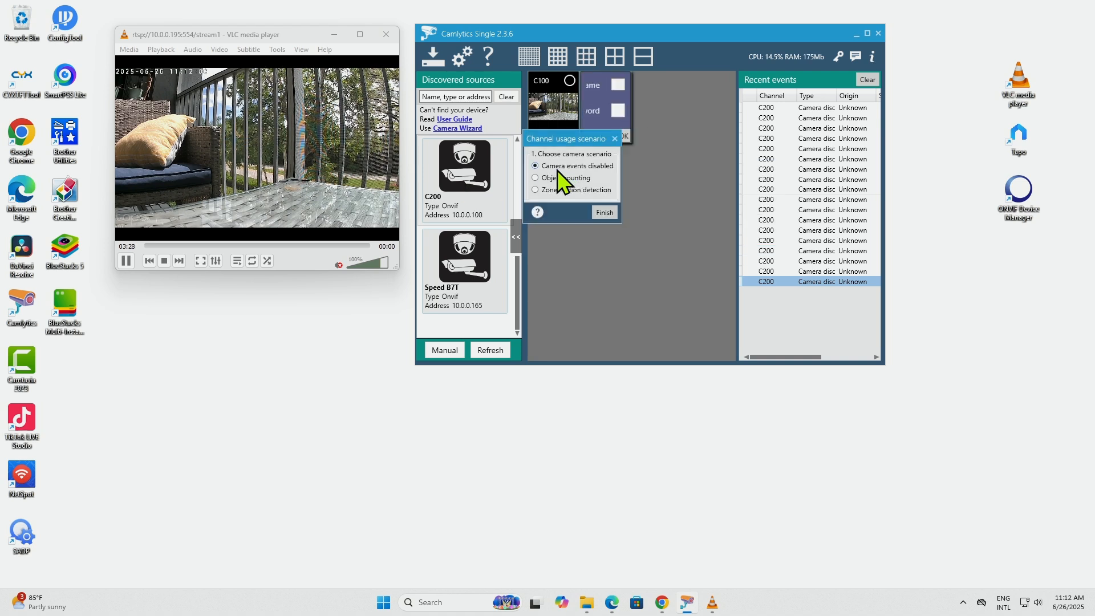
click(604, 212)
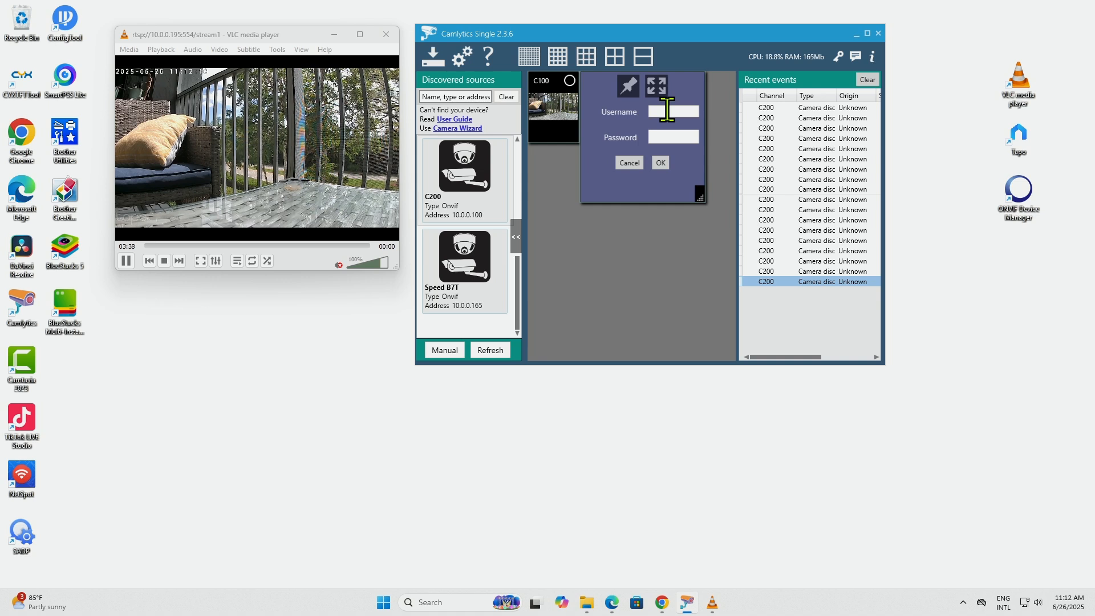
text(tapocam)
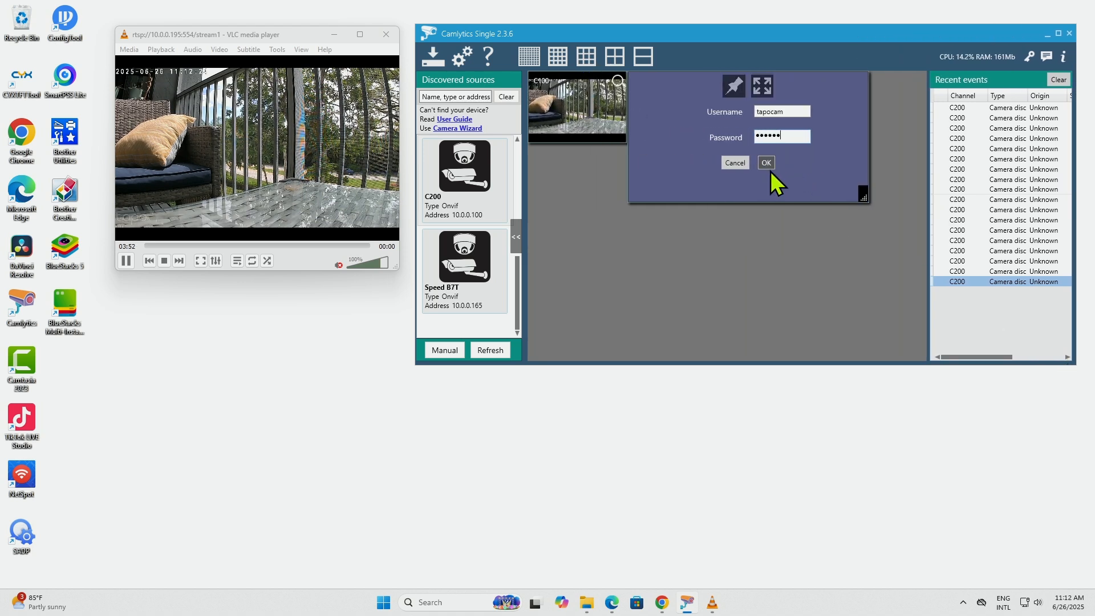
click(766, 163)
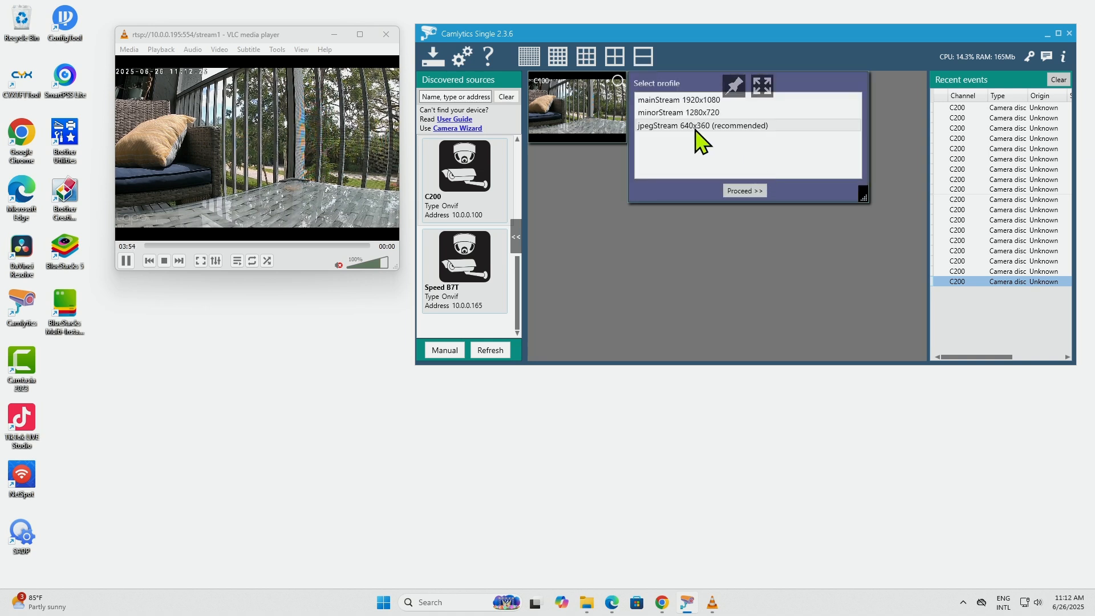
click(743, 190)
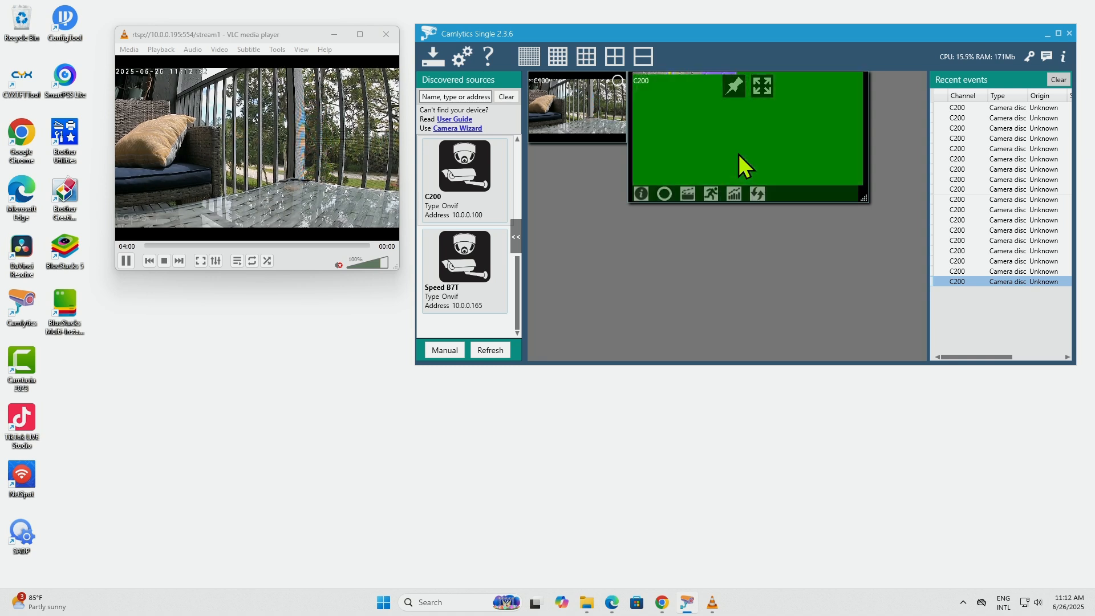
mouse_move(856, 215)
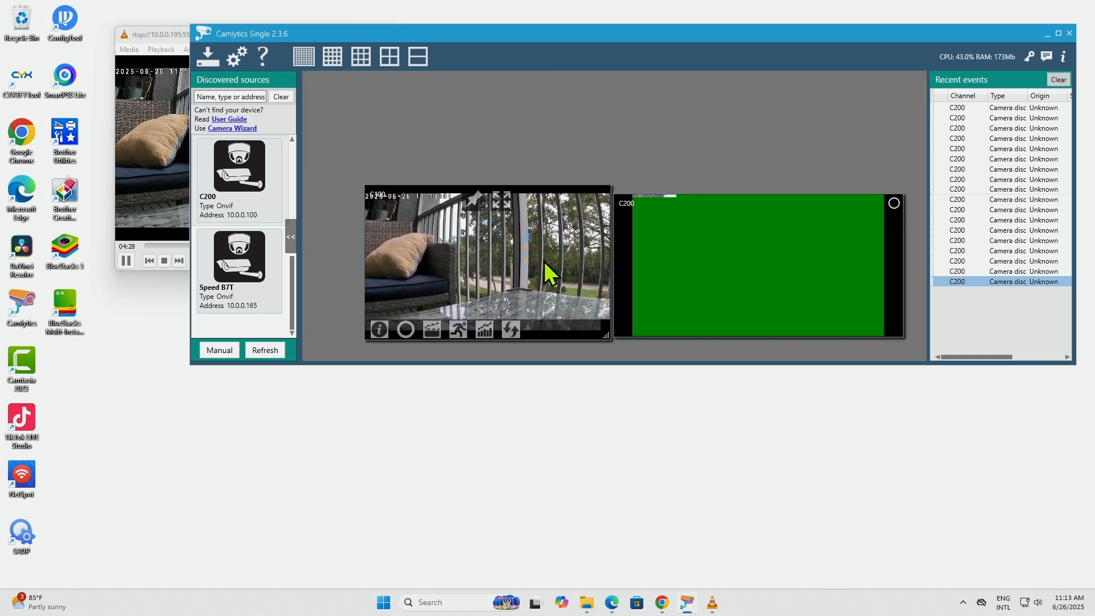
mouse_move(658, 233)
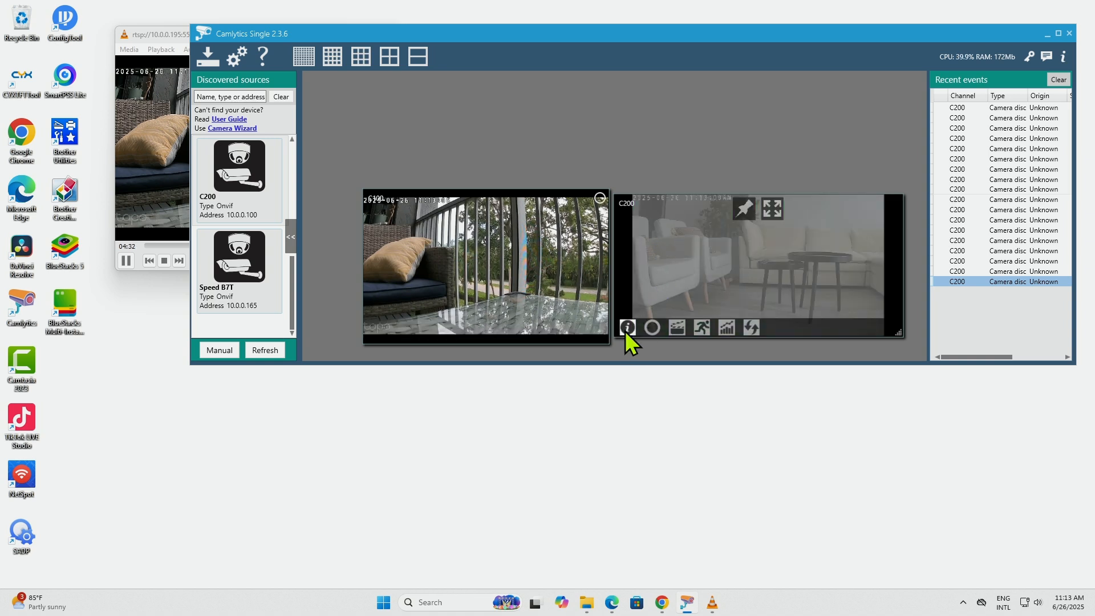
mouse_move(627, 328)
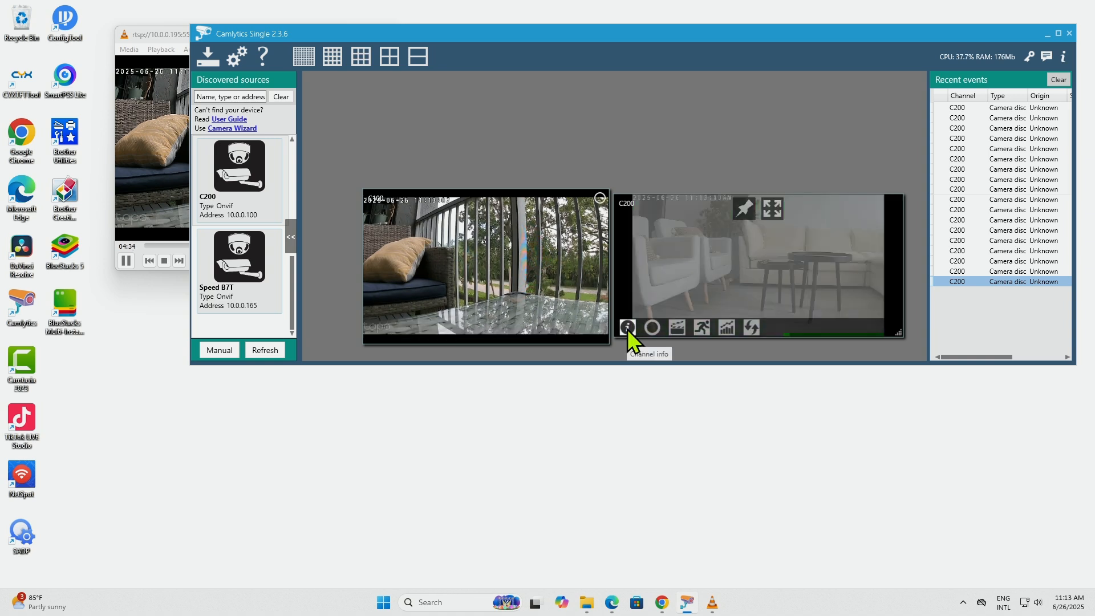
Set the C200 channel's Reduce resolution to 1024px and apply.
click(627, 327)
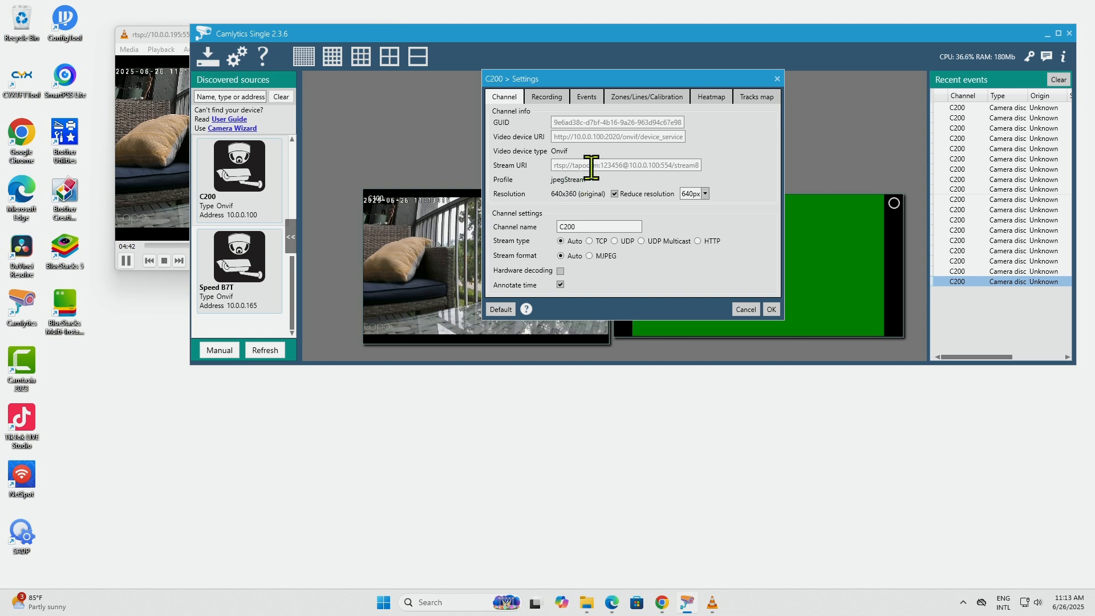
mouse_move(642, 164)
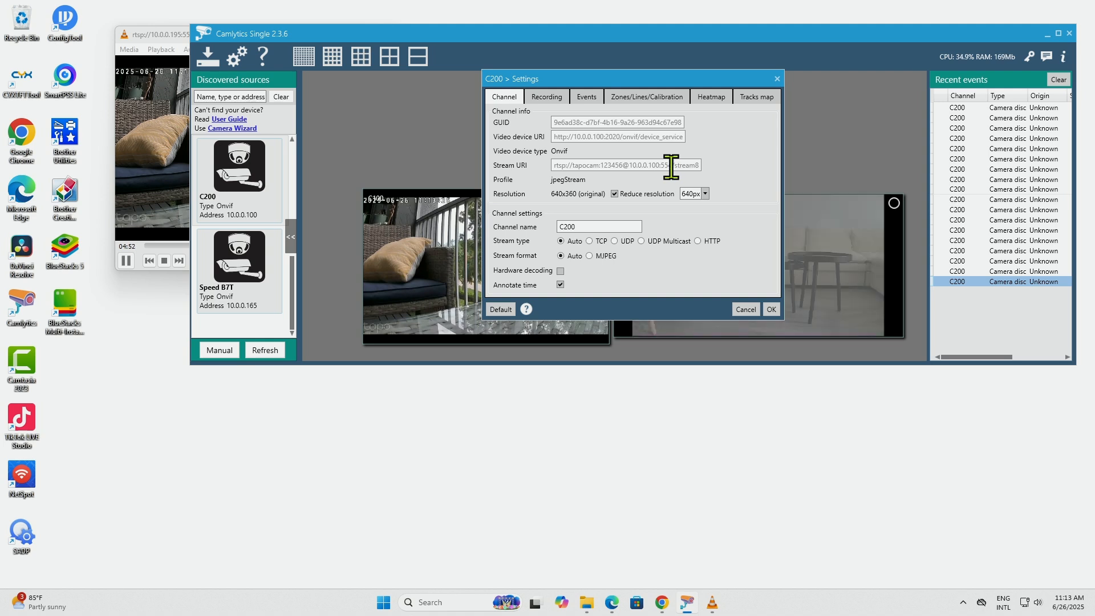
click(704, 194)
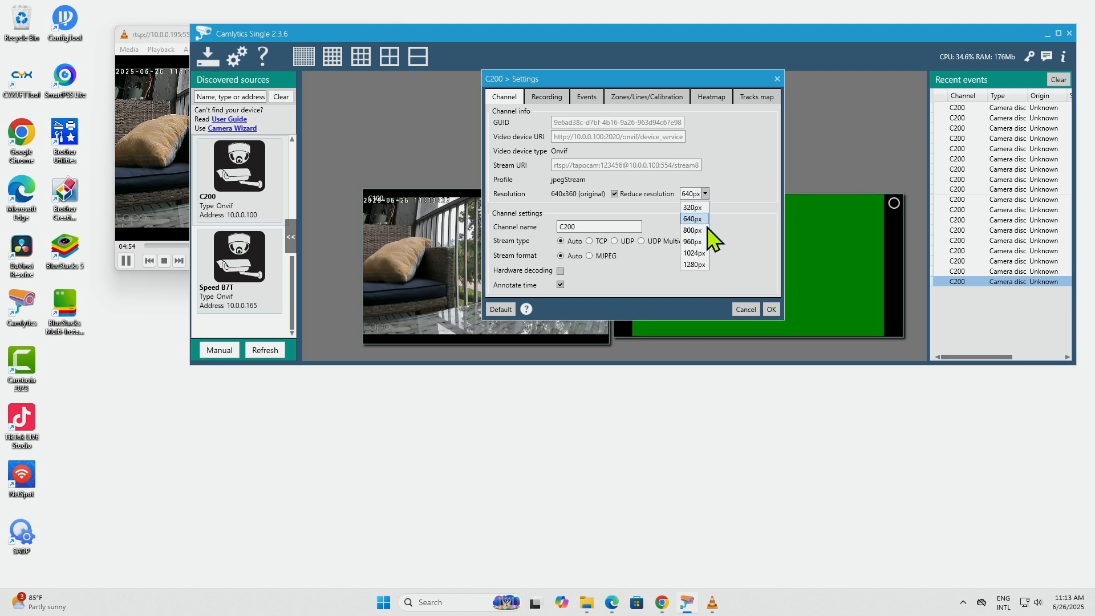
mouse_move(694, 254)
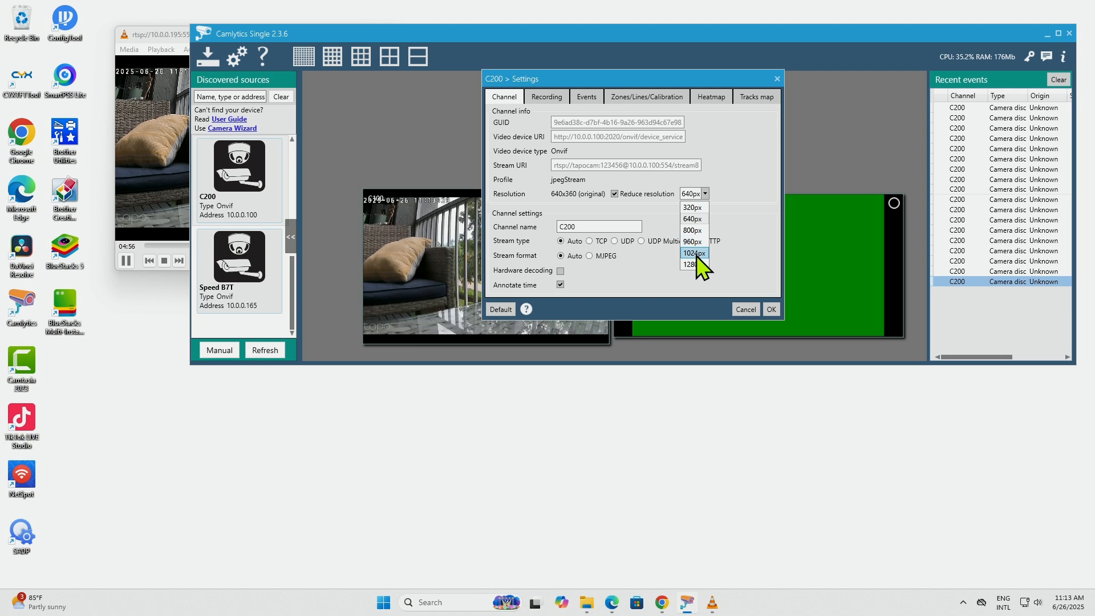
click(693, 253)
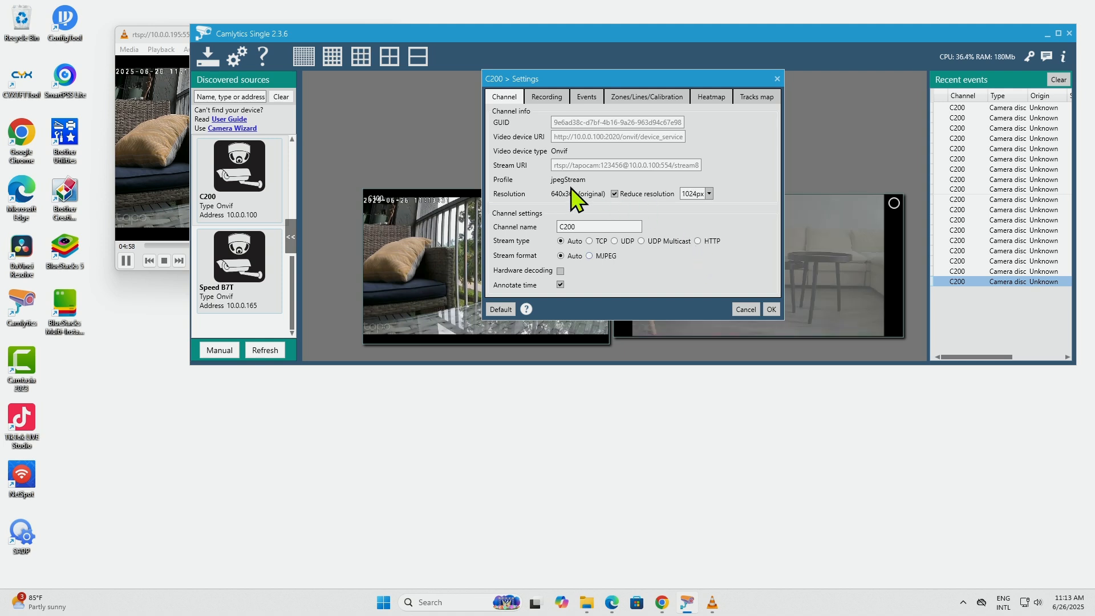
mouse_move(772, 309)
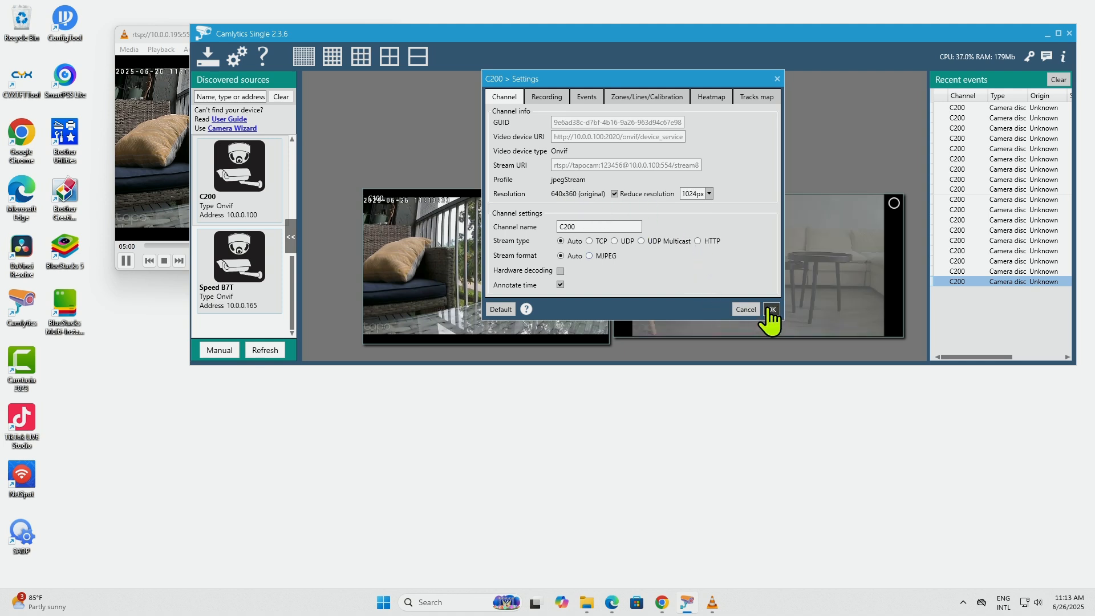
click(771, 309)
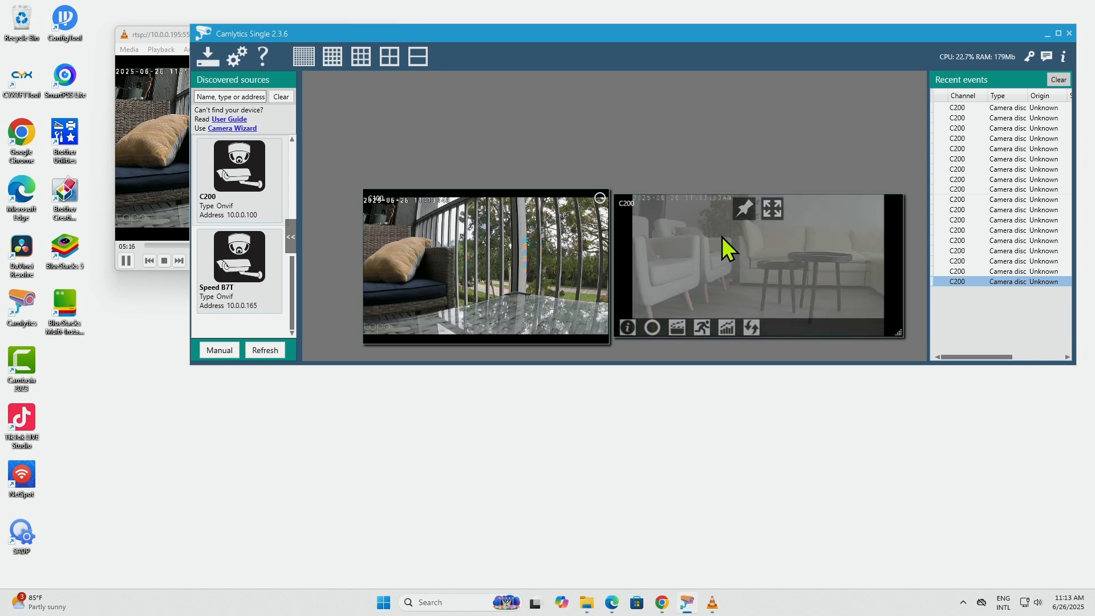
mouse_move(592, 144)
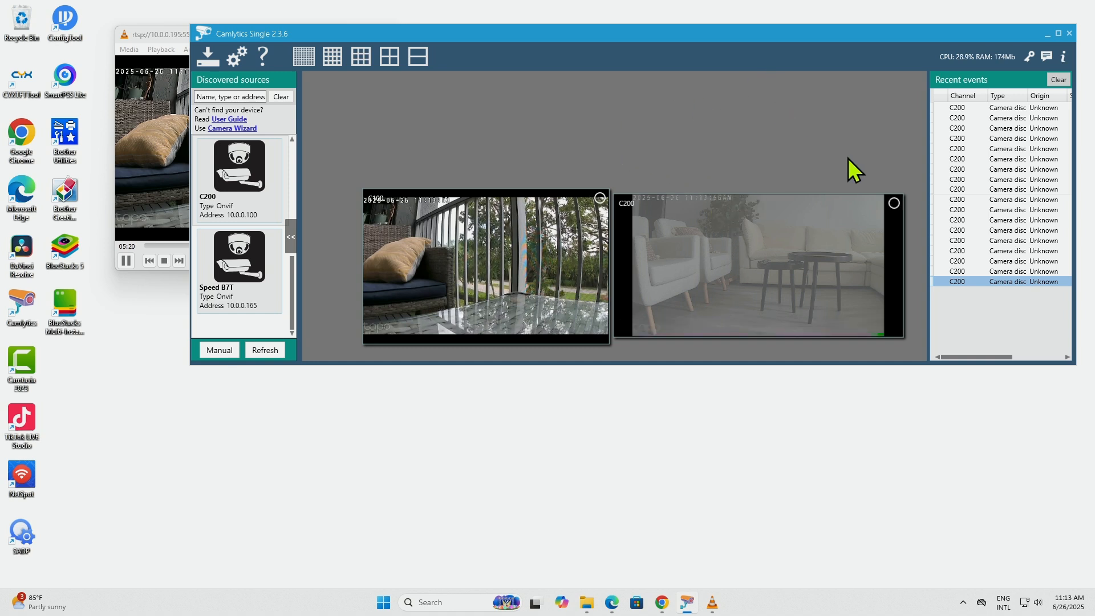
mouse_move(754, 272)
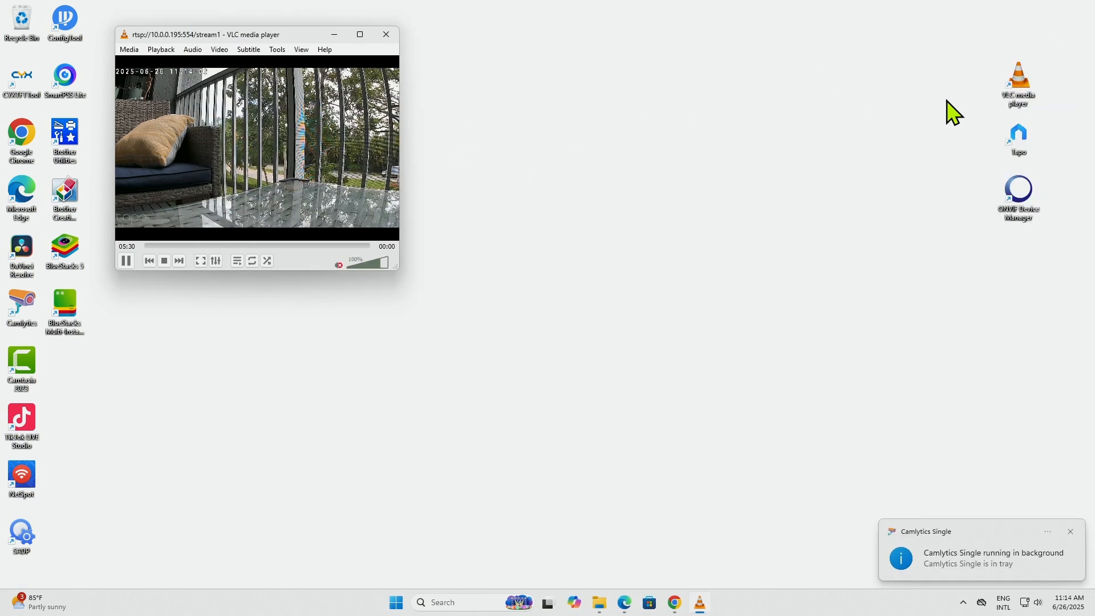
mouse_move(1018, 84)
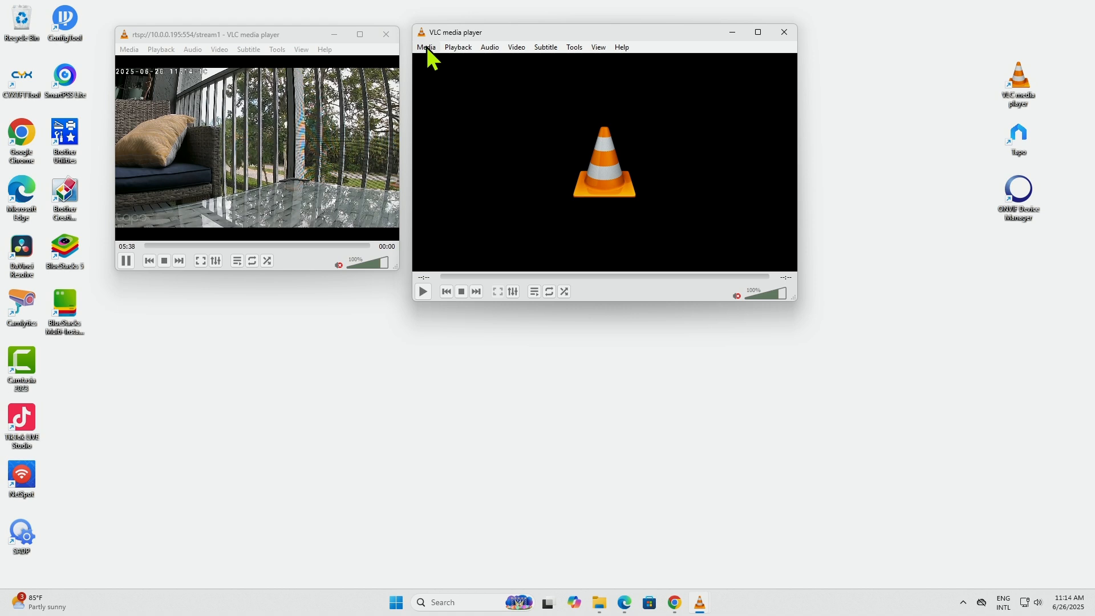
Play the network stream rtsp://10.0.0.100:554/stream1 in VLC.
click(425, 46)
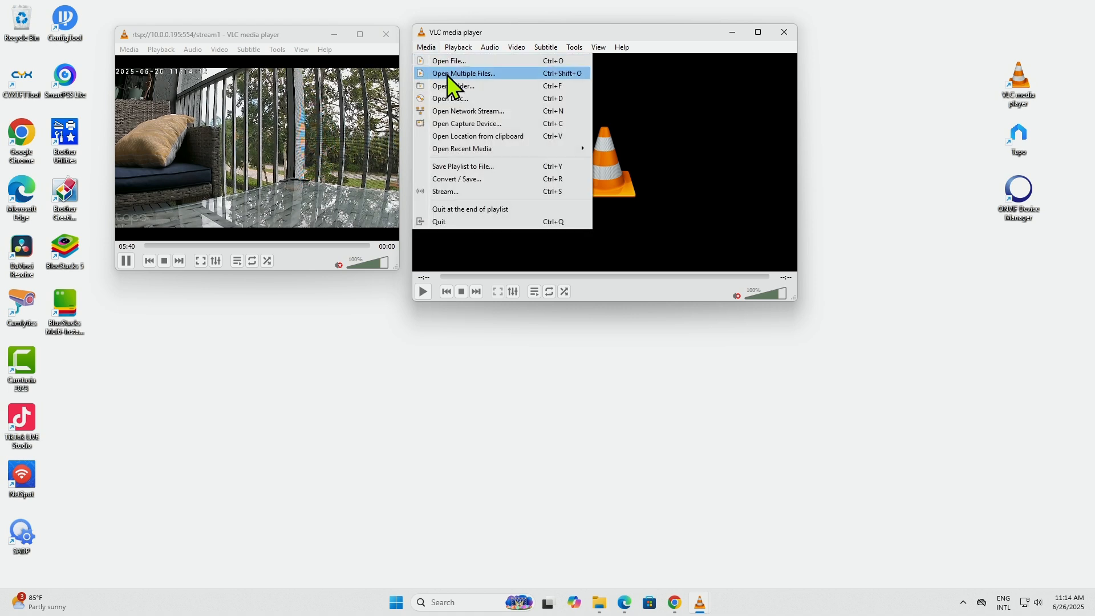
click(468, 111)
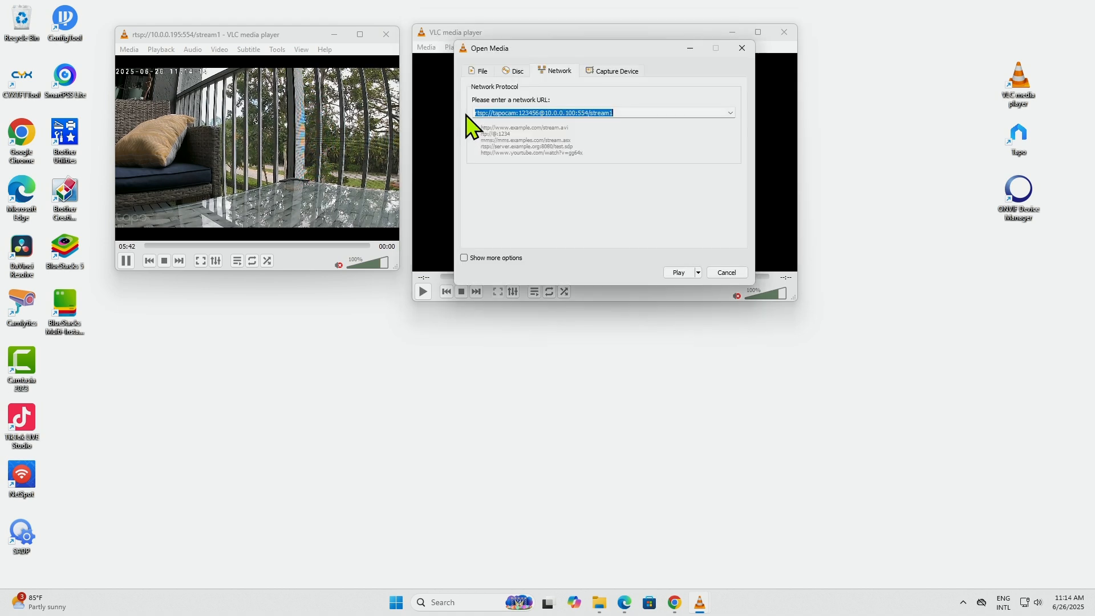
click(540, 113)
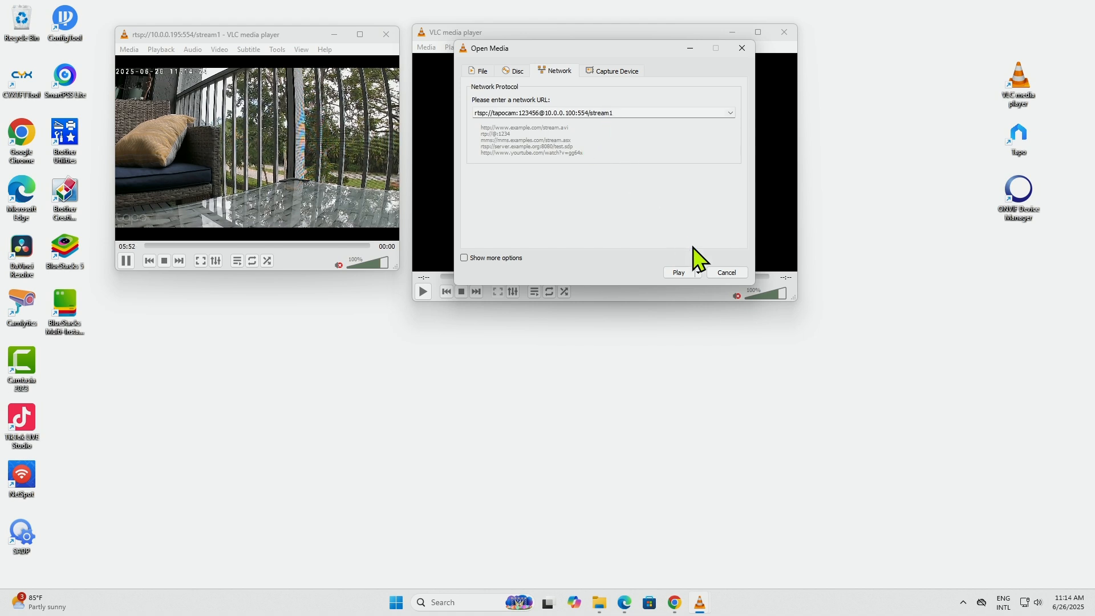
click(677, 273)
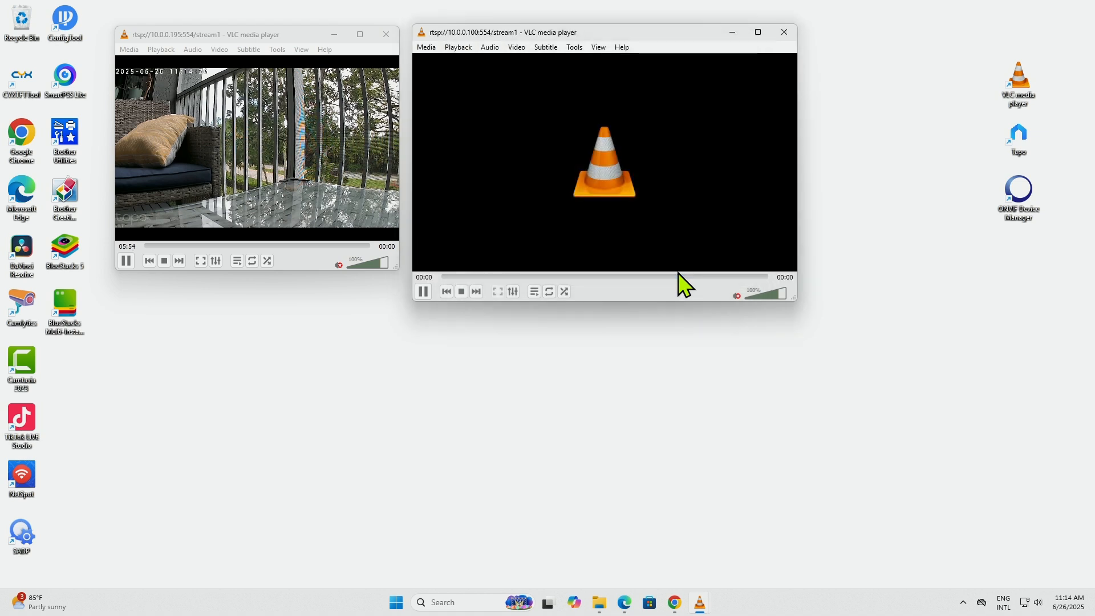